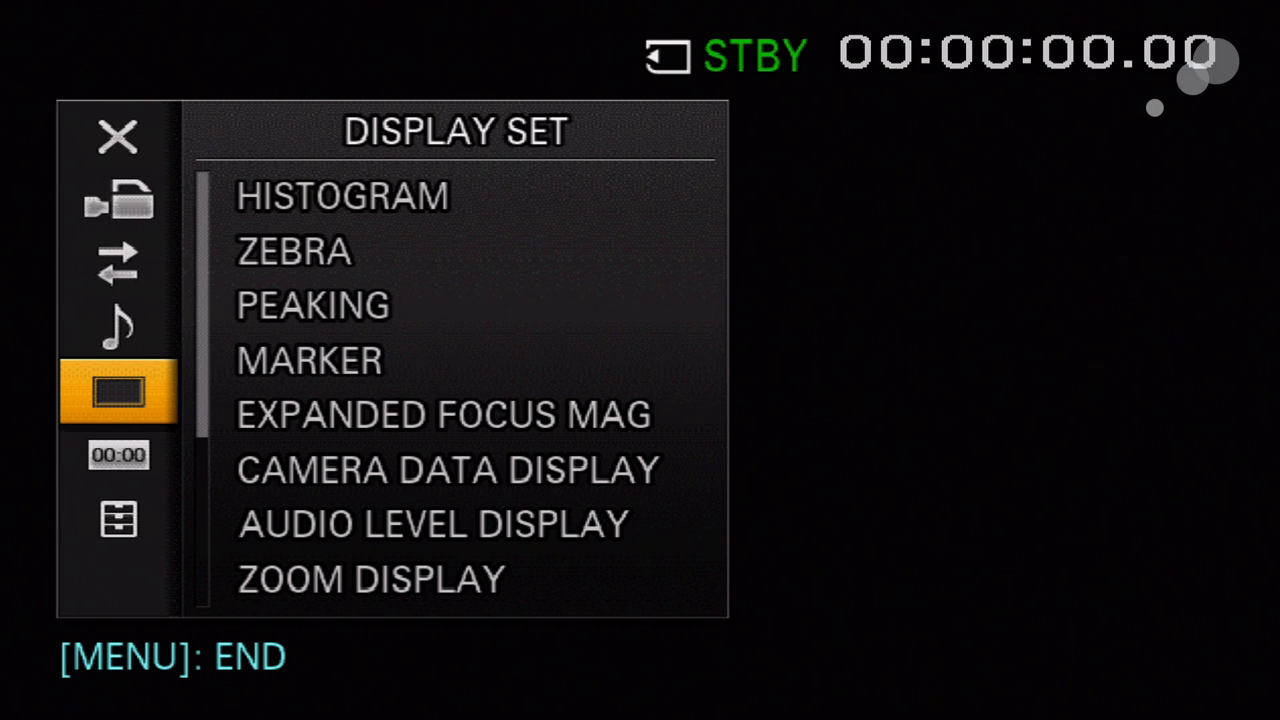
# Scroll the Display Set list down to Display Output, which reads All Output
pyautogui.click(335, 197)
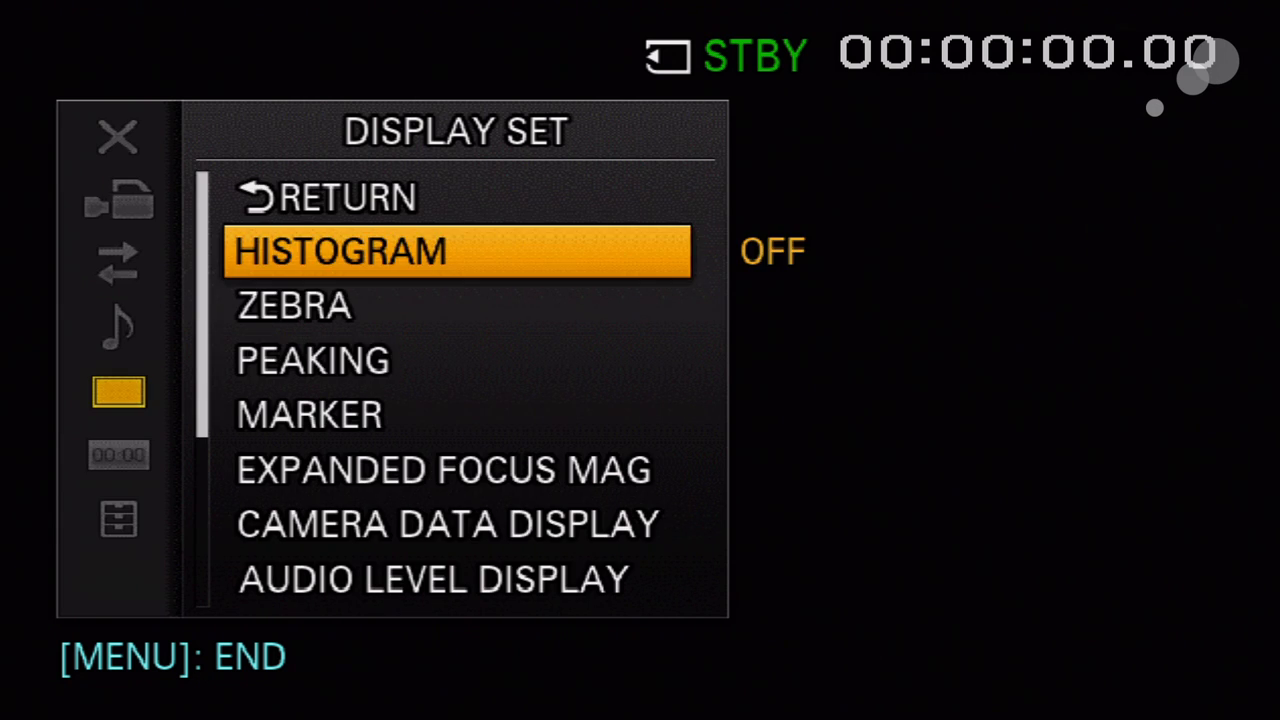
pyautogui.scroll(-3)
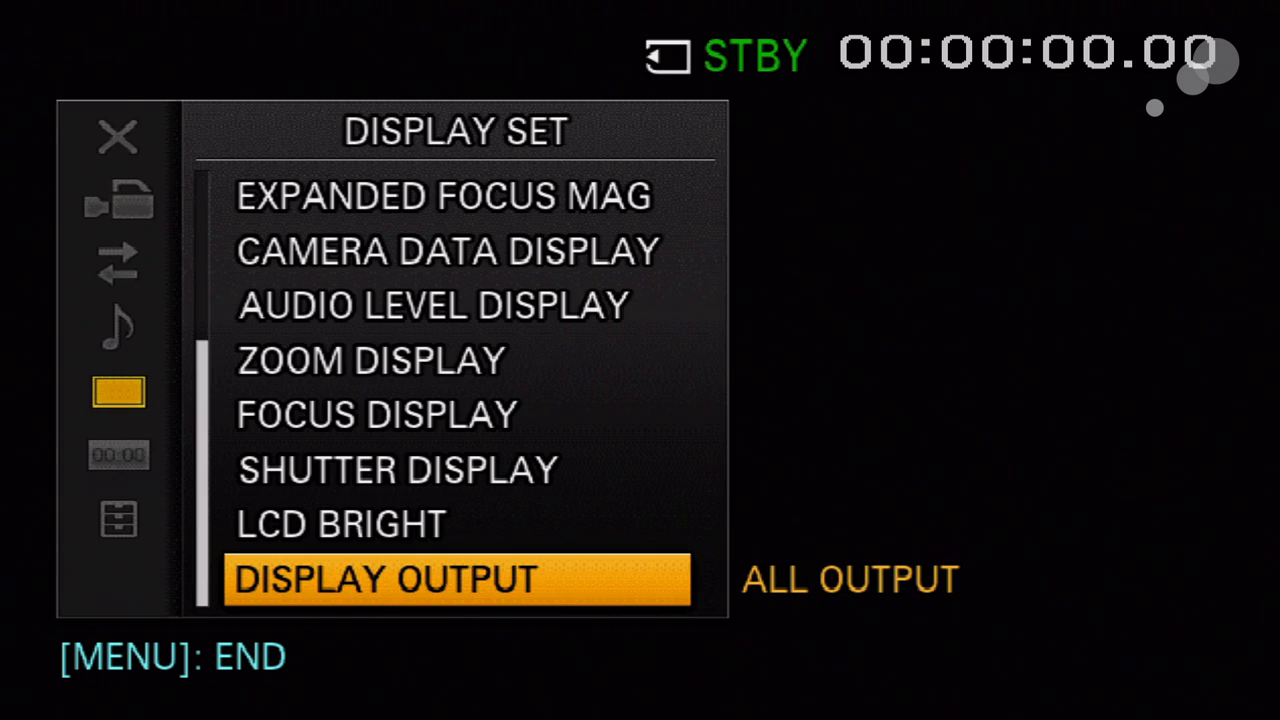
# Return up the Display Set list and show the Marker page: markers off, Center on
pyautogui.press('up')
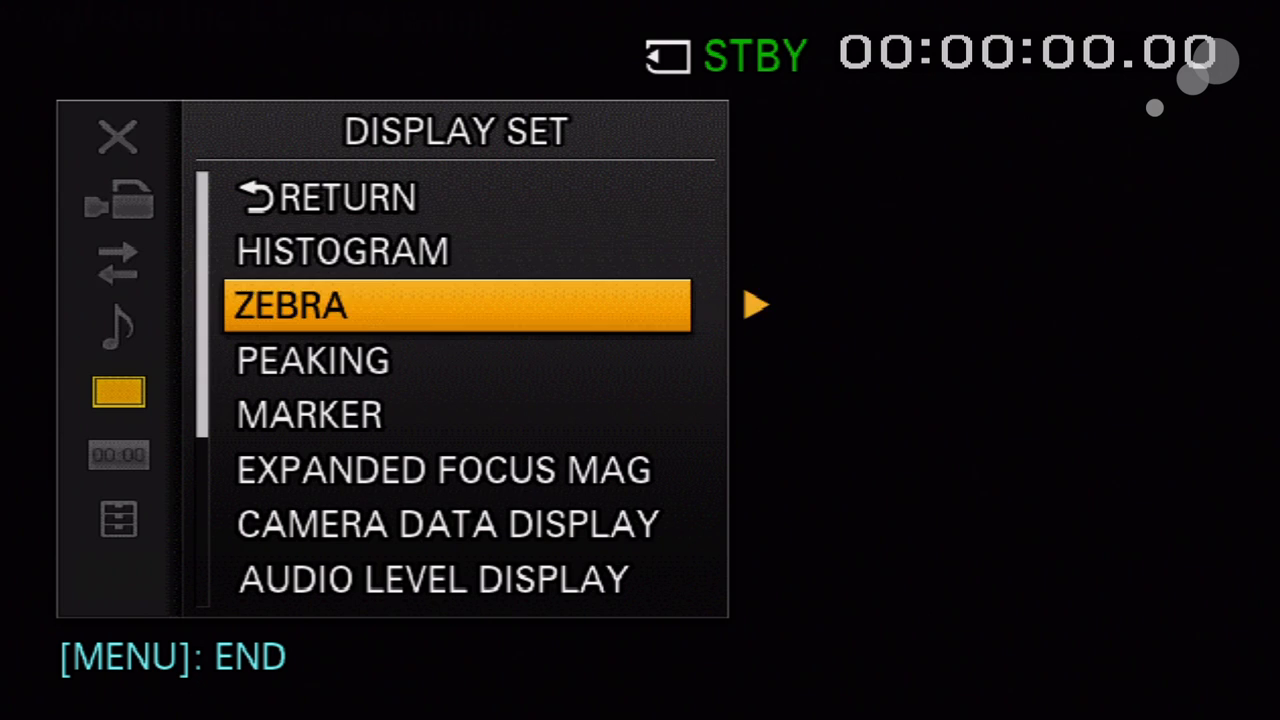
pyautogui.click(315, 416)
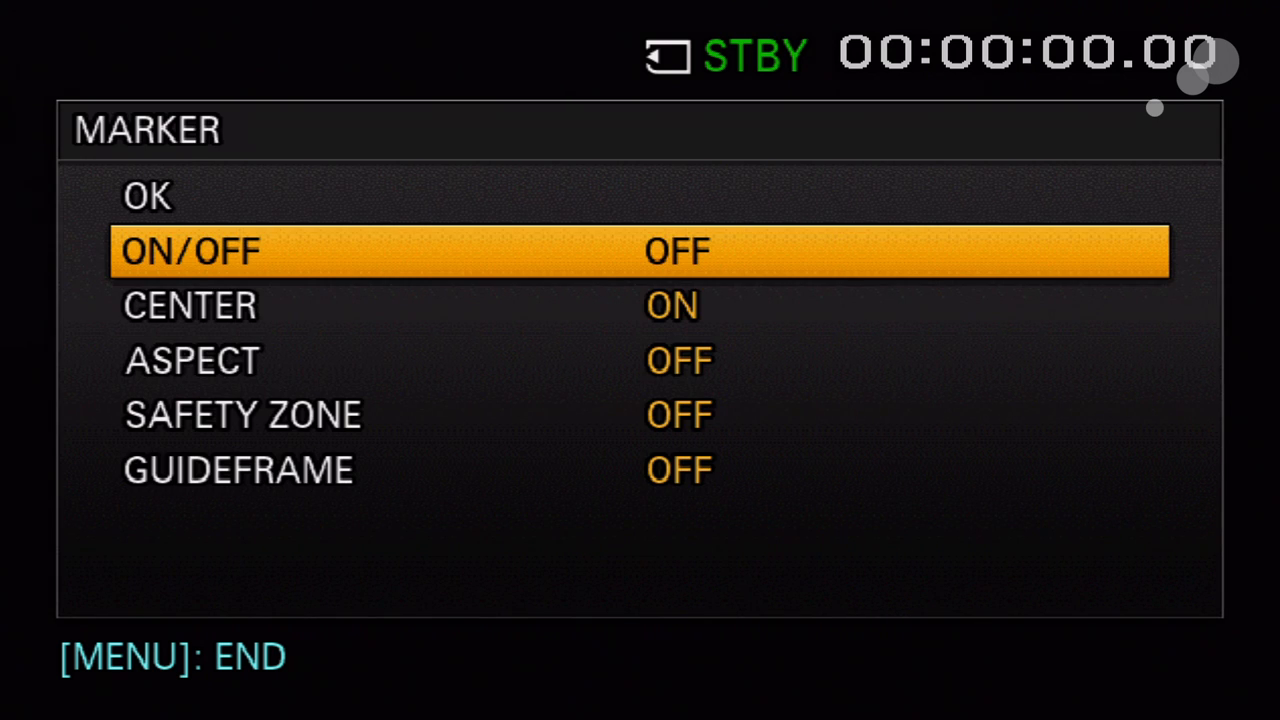
# Confirm the Marker page with OK and reach Camera Data Display, set to ON
pyautogui.click(674, 251)
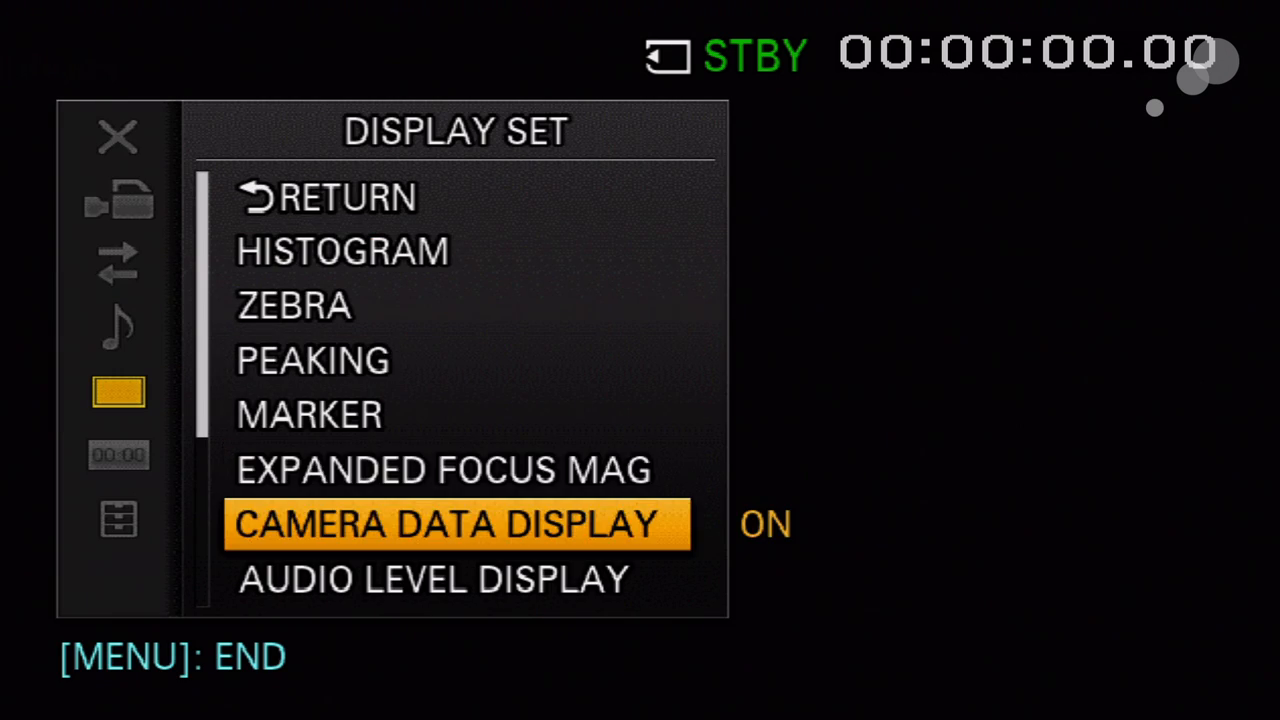
pyautogui.click(458, 524)
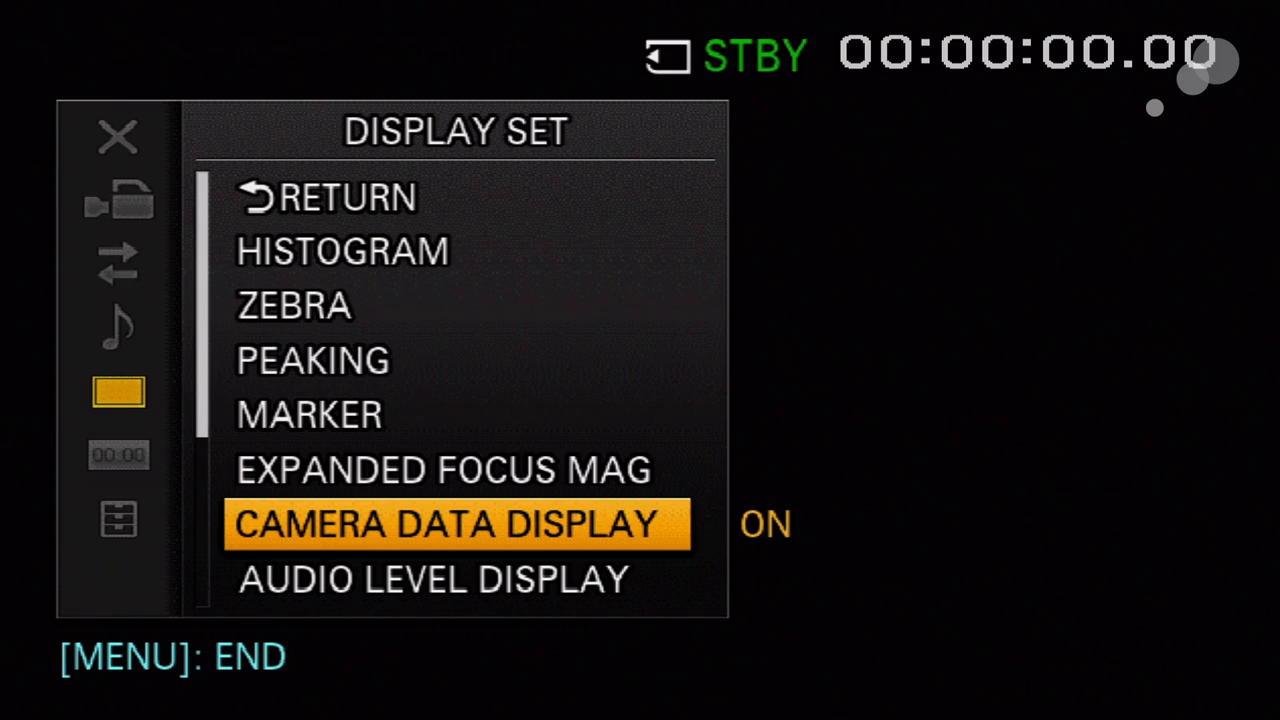
# Select Camera Data Display to show its OFF and ON choices
pyautogui.click(459, 524)
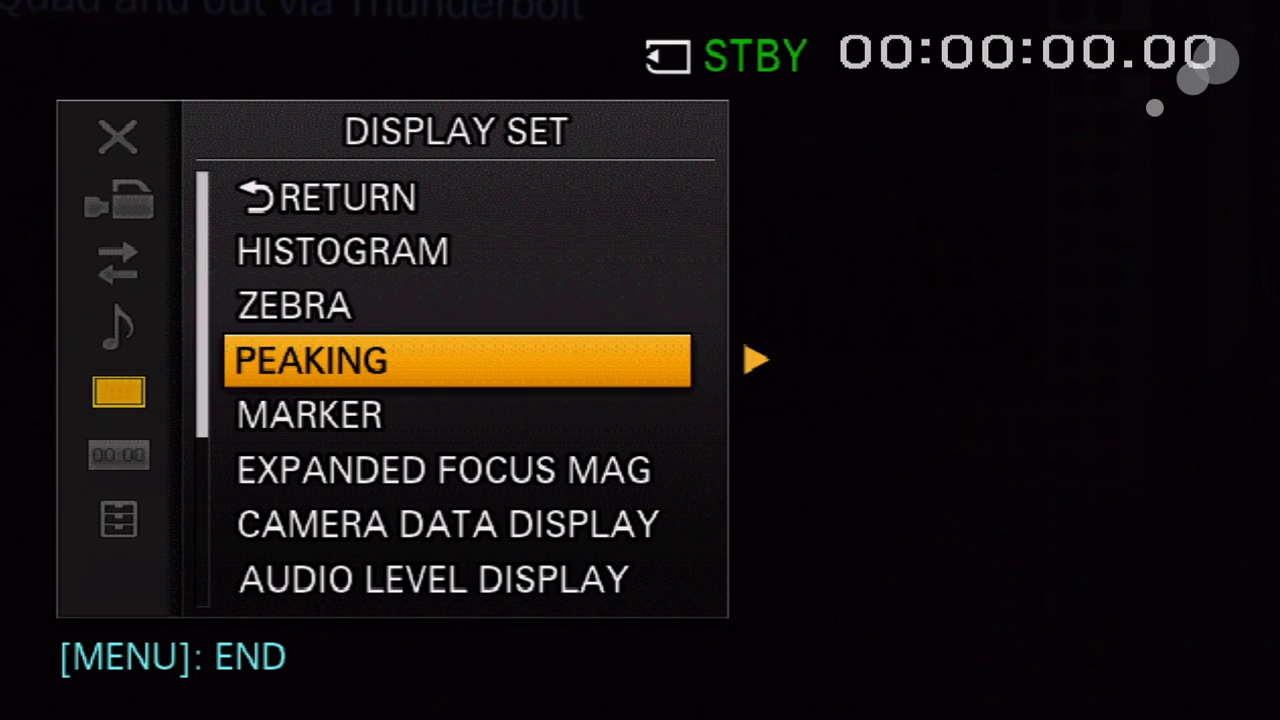
pyautogui.click(445, 523)
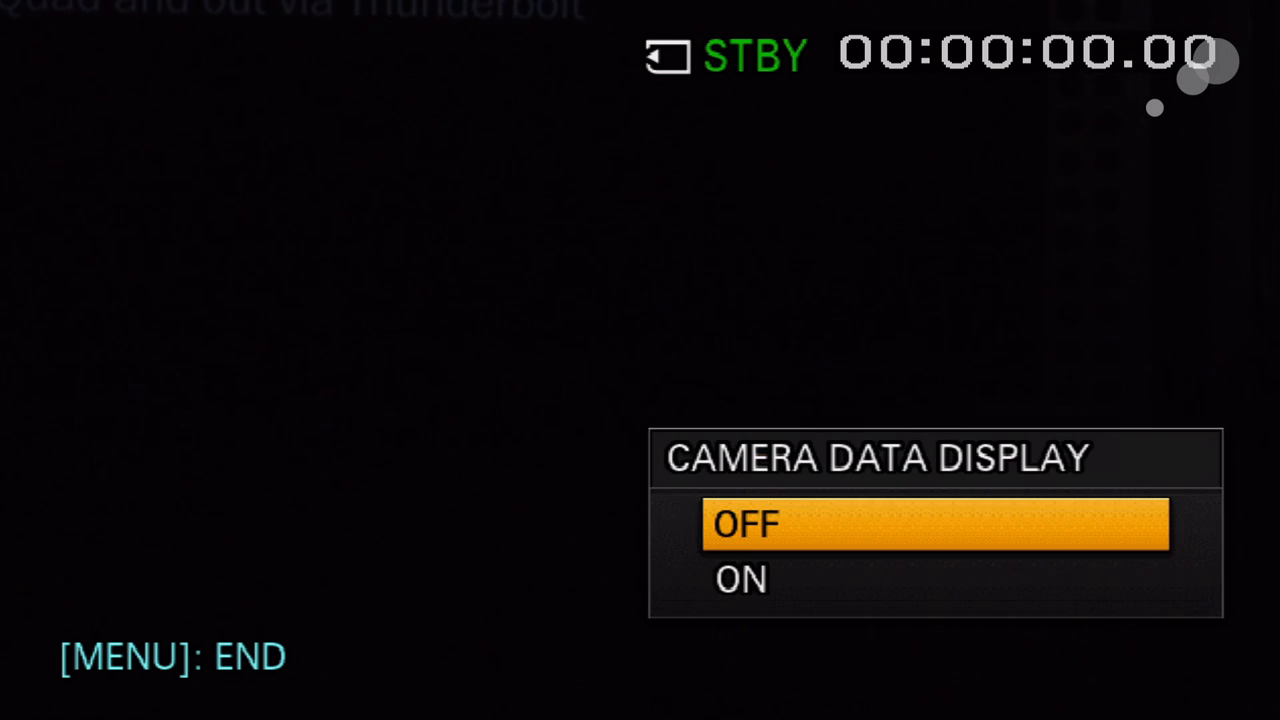